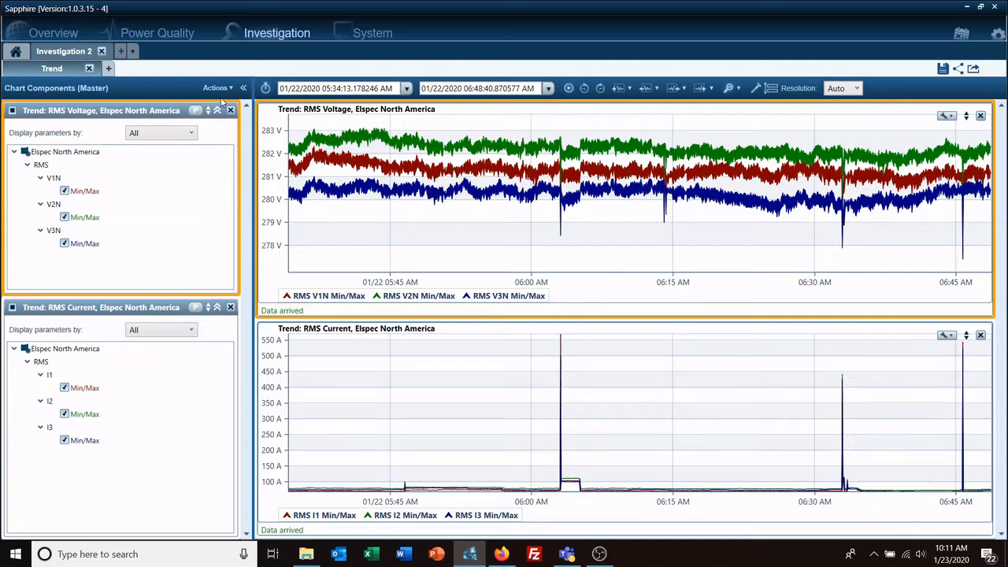
# Show the Actions list for the voltage and current trend charts.
pyautogui.click(218, 88)
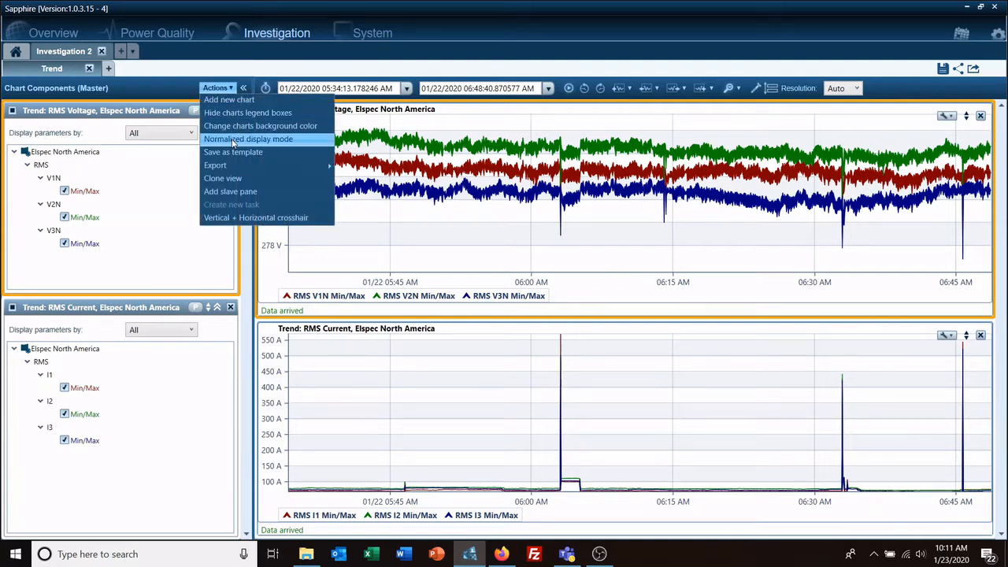
# Add a slave trend pane of Active Power, phase Total, quantity Min/Max.
pyautogui.click(231, 100)
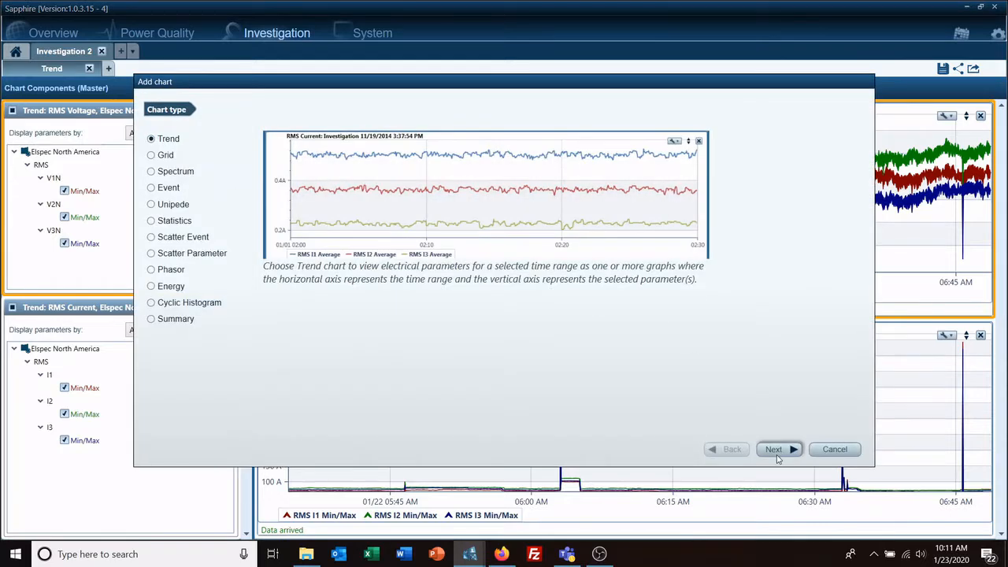
pyautogui.click(773, 449)
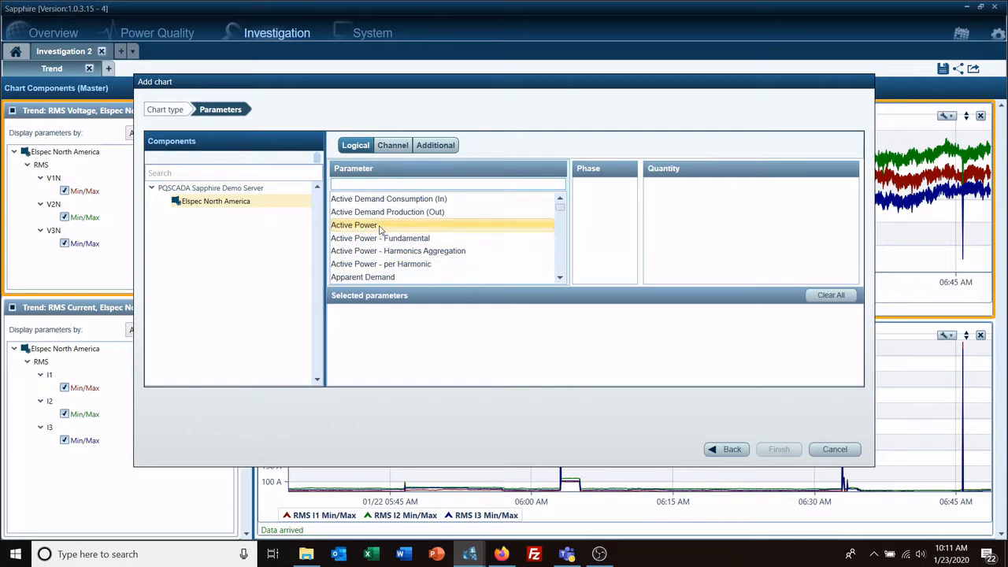
pyautogui.click(353, 223)
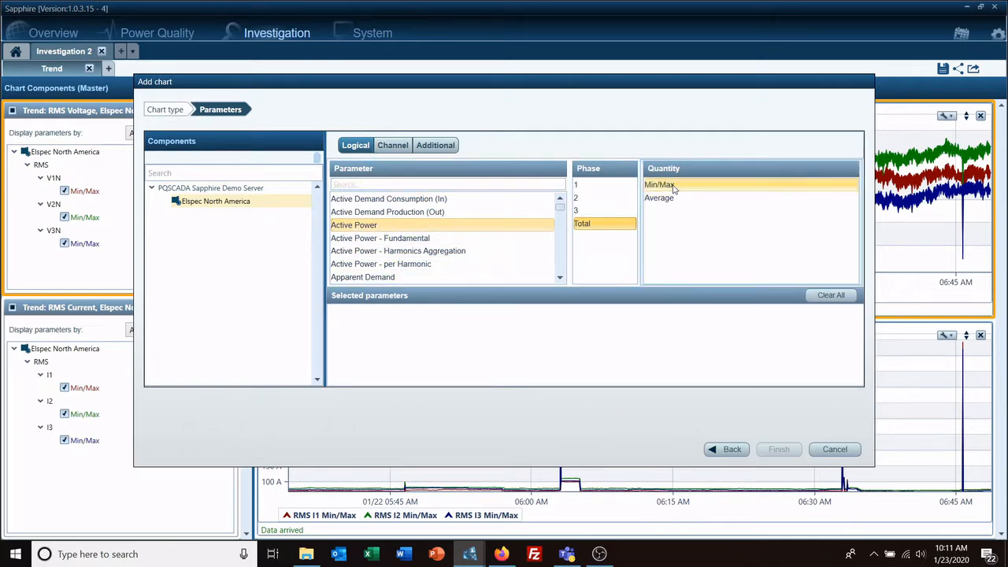
pyautogui.click(778, 449)
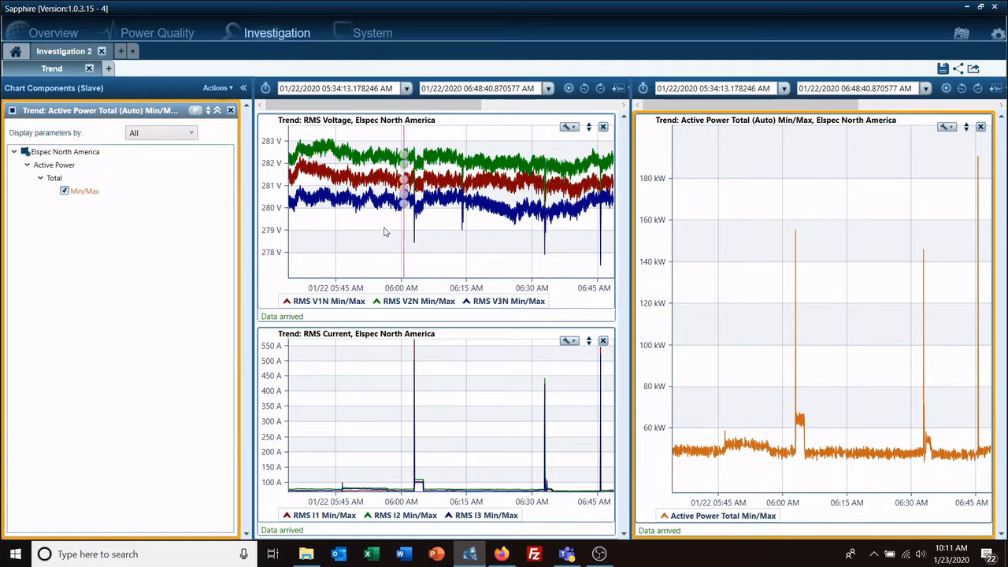
pyautogui.moveTo(438, 145)
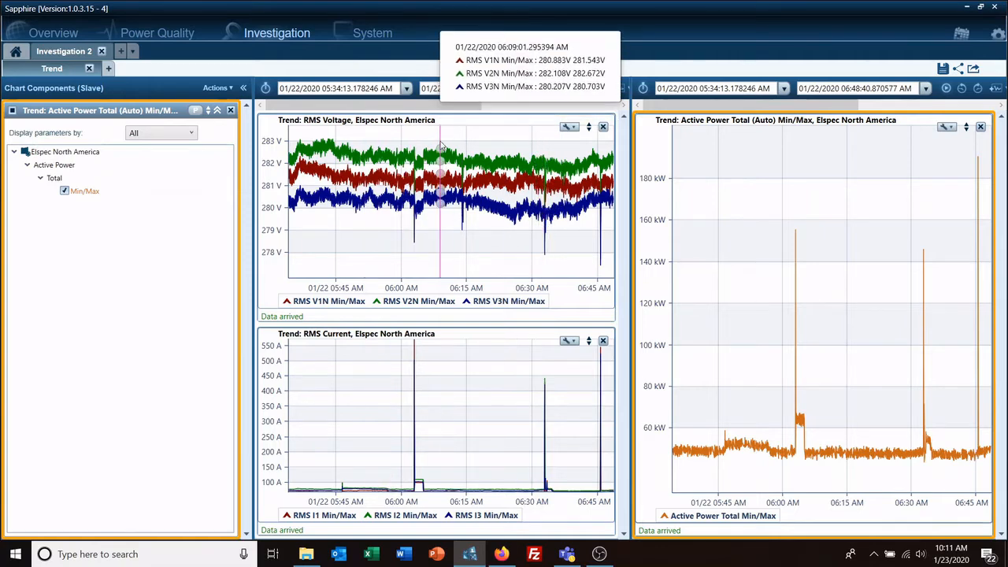
# Zoom into a narrower time window, then close the Active Power slave pane.
pyautogui.moveTo(441, 205); pyautogui.dragTo(485, 205)
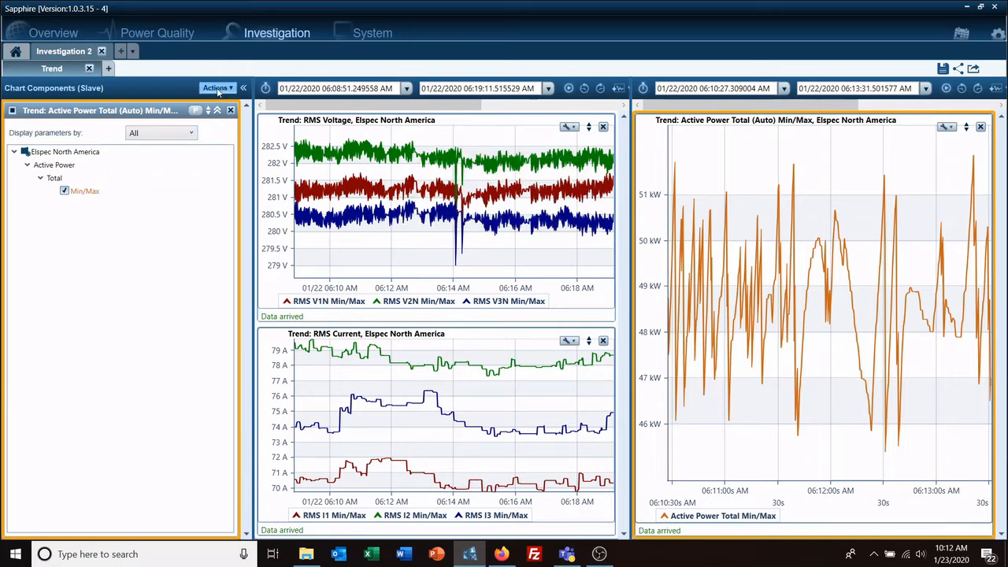
pyautogui.click(218, 88)
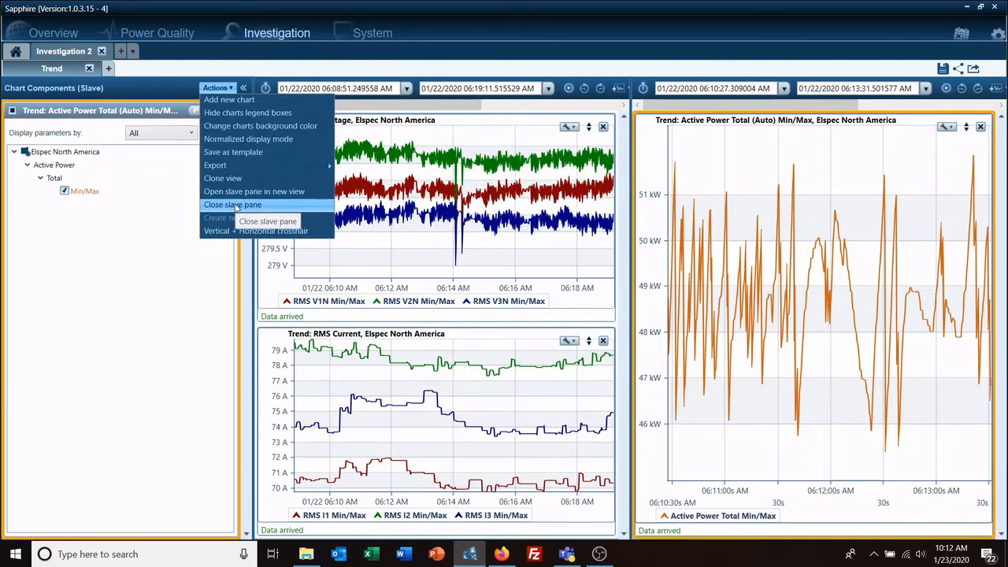
pyautogui.click(233, 205)
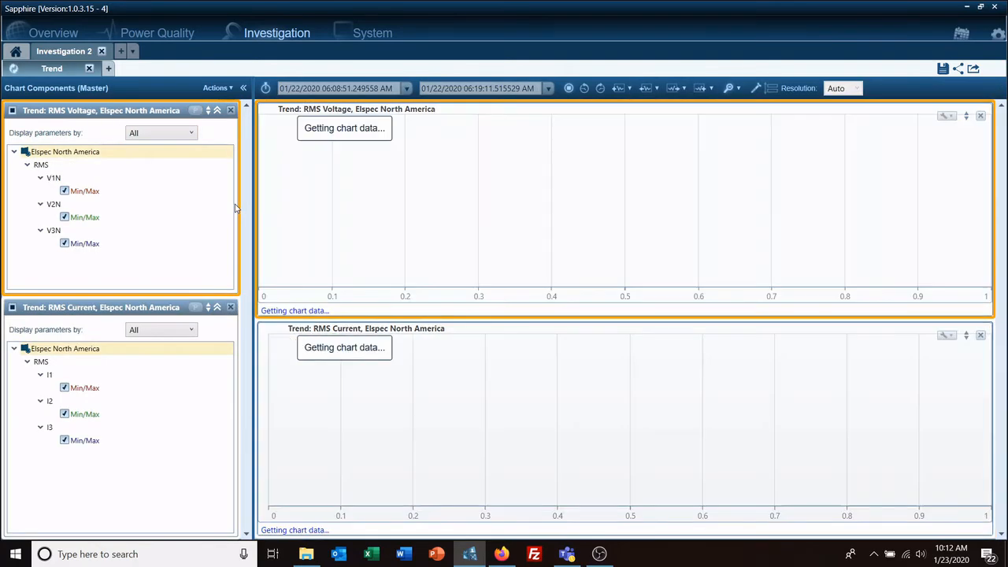